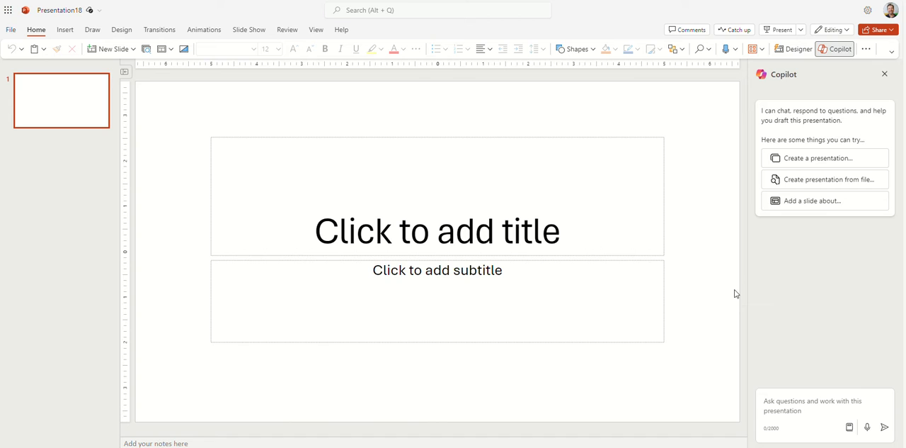
mouse_move(823, 191)
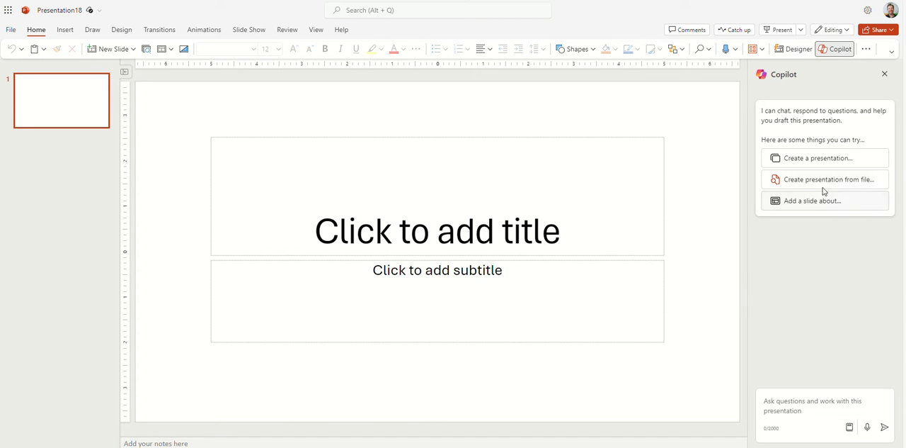
- Start a Copilot 'Create presentation from file' request using the Lesson Plan Digestion document
click(828, 179)
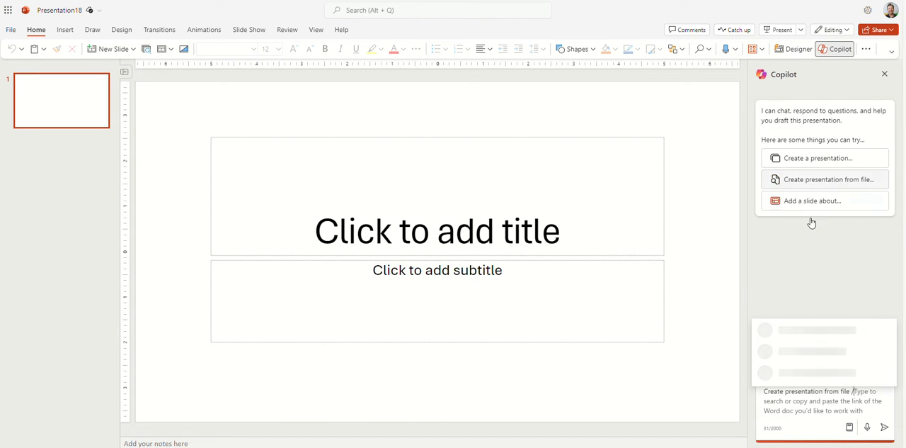
mouse_move(765, 253)
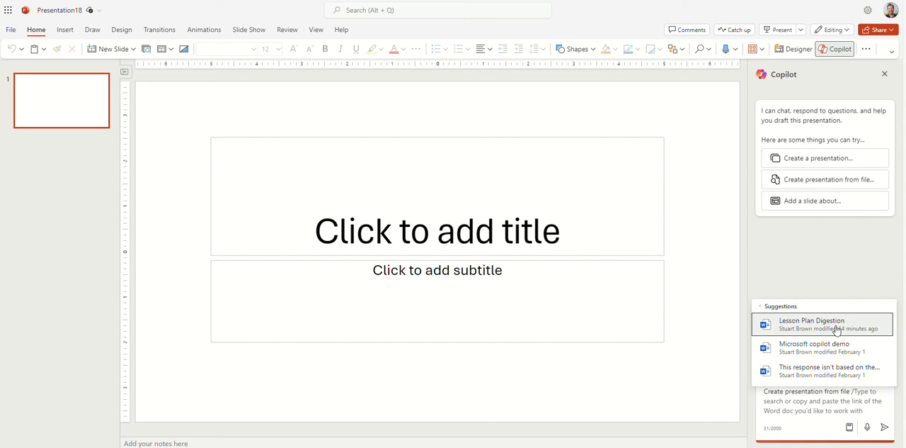
click(812, 324)
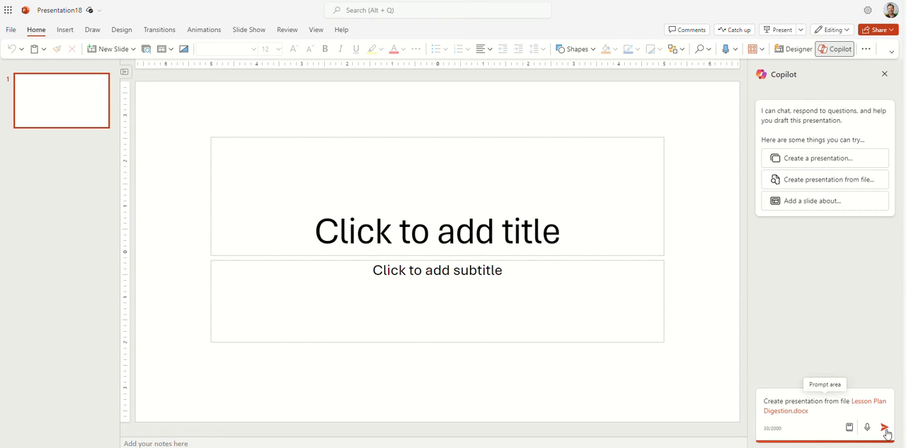
- Send the Copilot request and let it draft the 12-slide digestion lesson deck
click(886, 426)
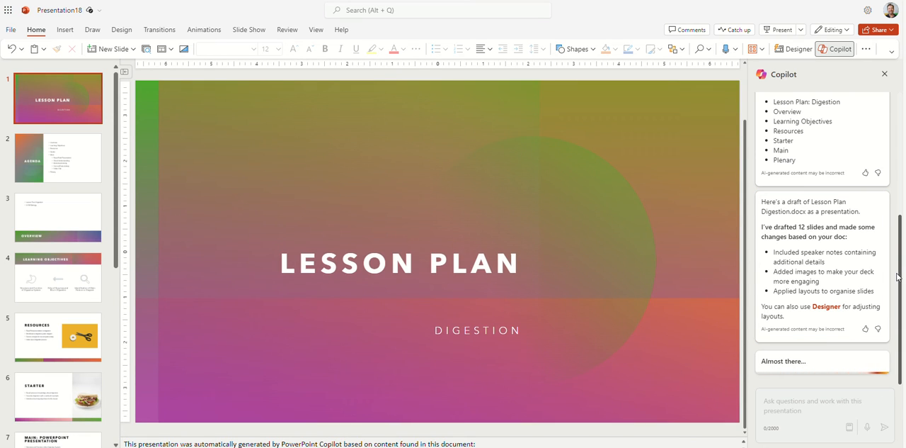
- Browse the Agenda, Learning Objectives, Resources and Main slides, returning to Starter
click(57, 157)
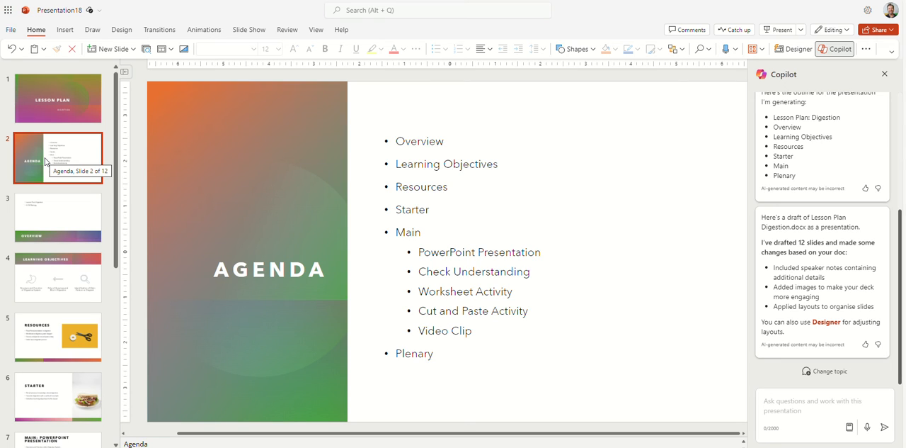
click(57, 217)
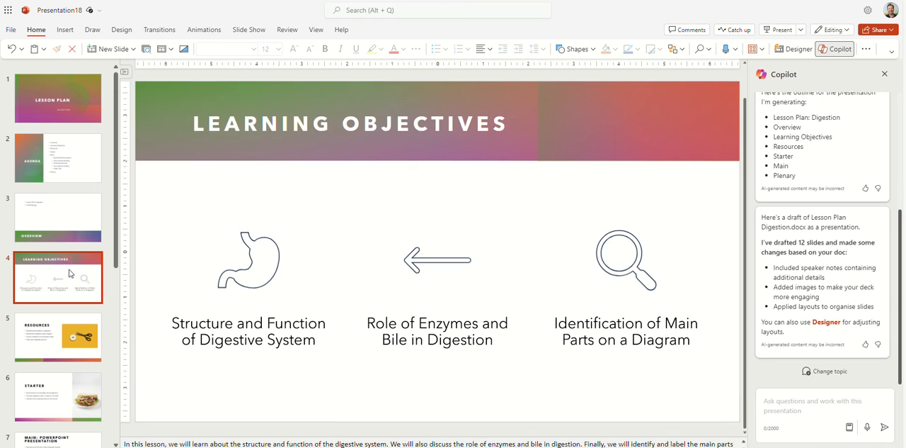
click(58, 337)
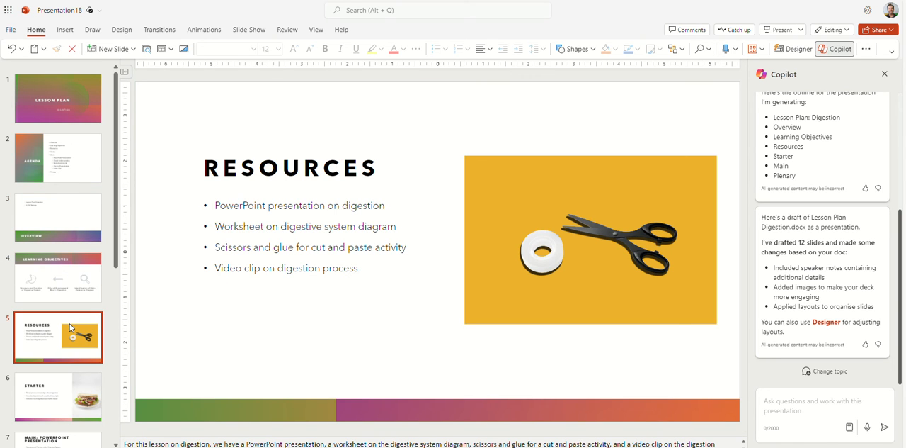
click(58, 396)
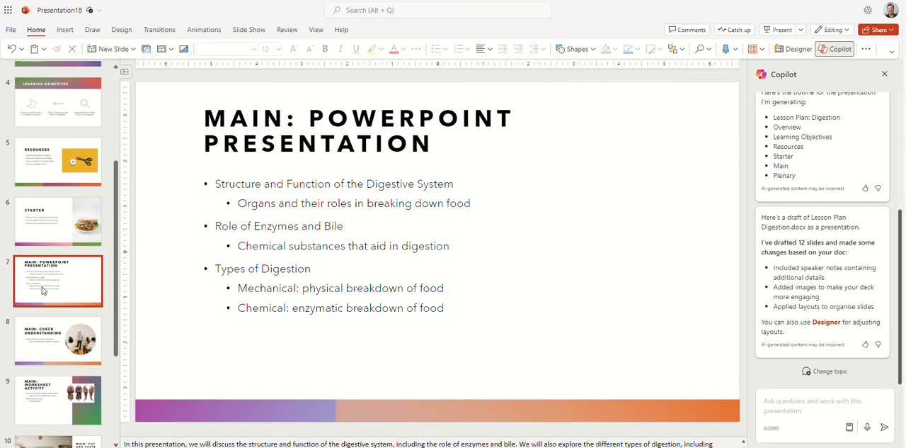
click(58, 221)
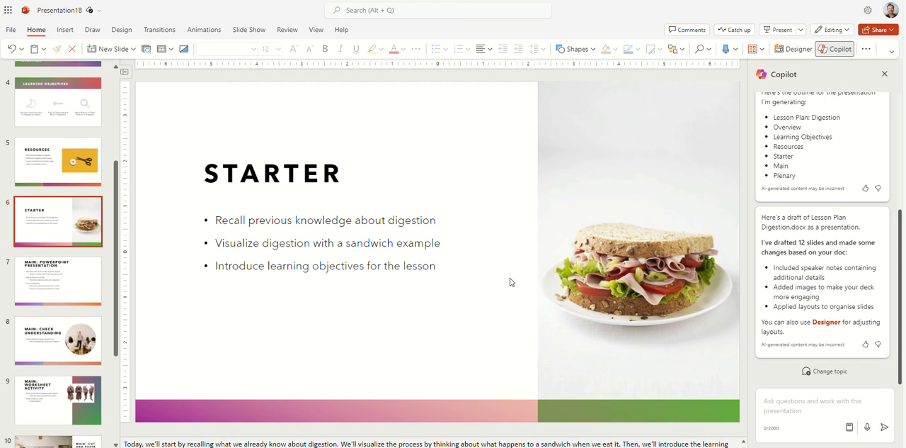
mouse_move(287, 20)
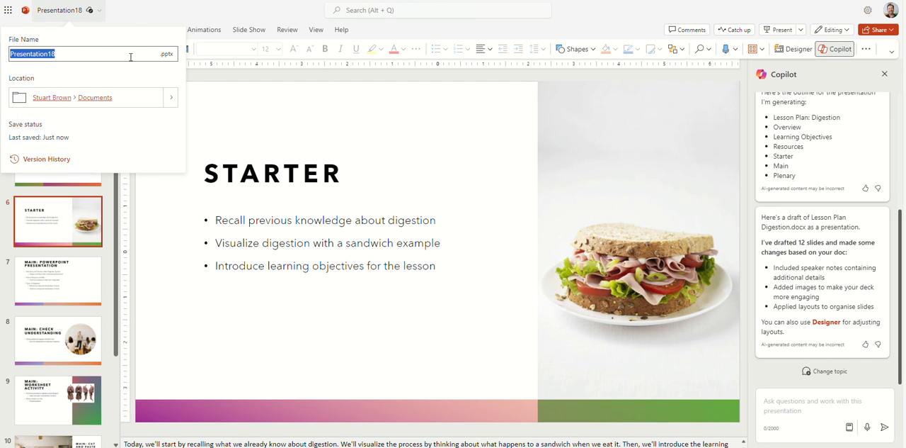
- Replace the Presentation18 file name with 'digestion gcse lesson'
text(digestion gcse)
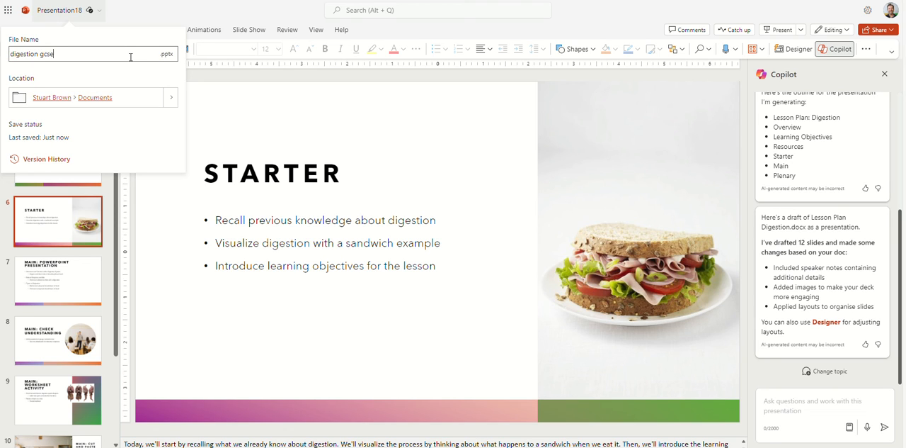
text(lesson)
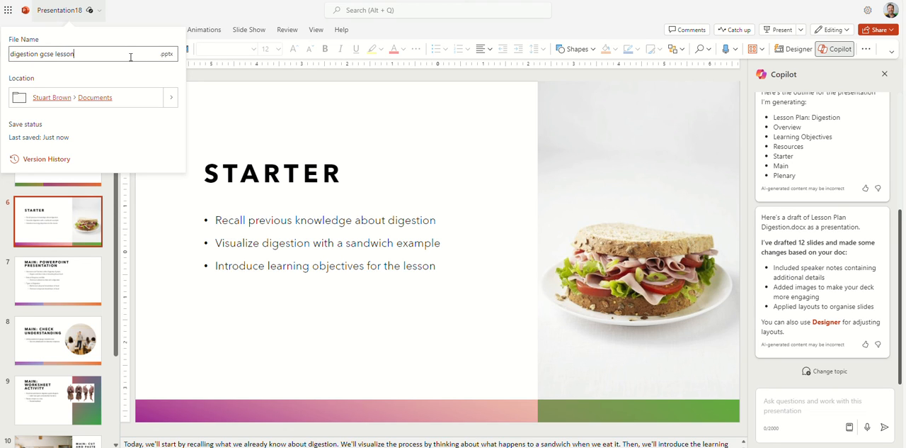